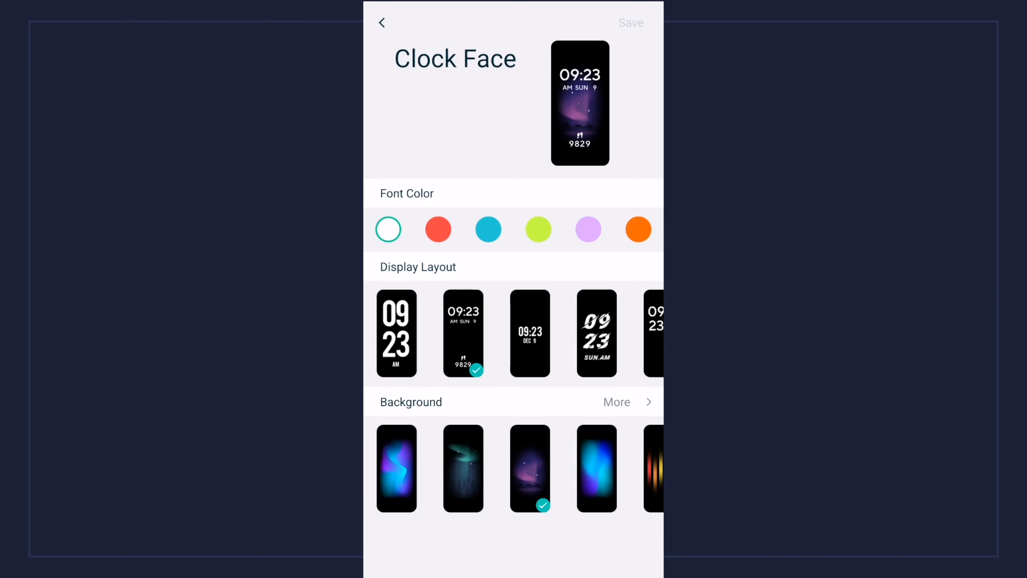
Leave the Clock Face page and view the weekly step activity for Apr 26 - May 2
left_click(382, 22)
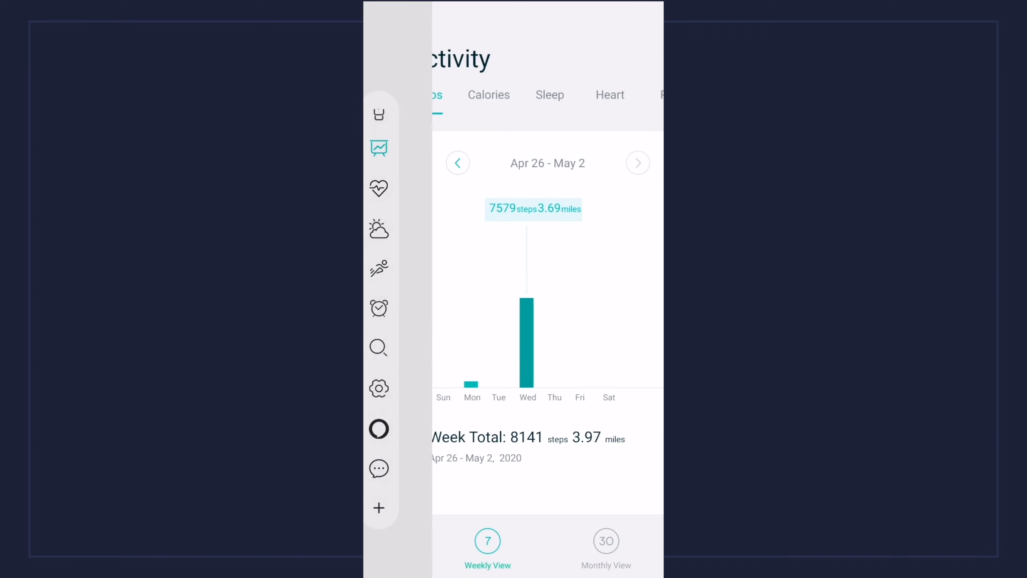
View today's heart rate graph: max 138, min 46, avg 76 bpm, detection every 10 min
left_click(391, 189)
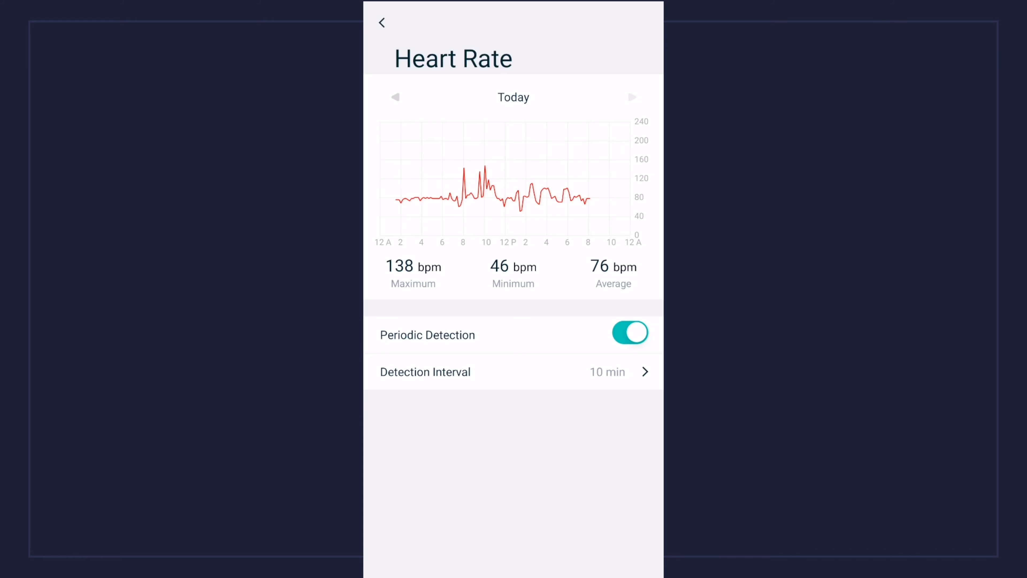
Leave Heart Rate, pass the Run and Alarm tiles, and show the Find Device page
left_click(381, 22)
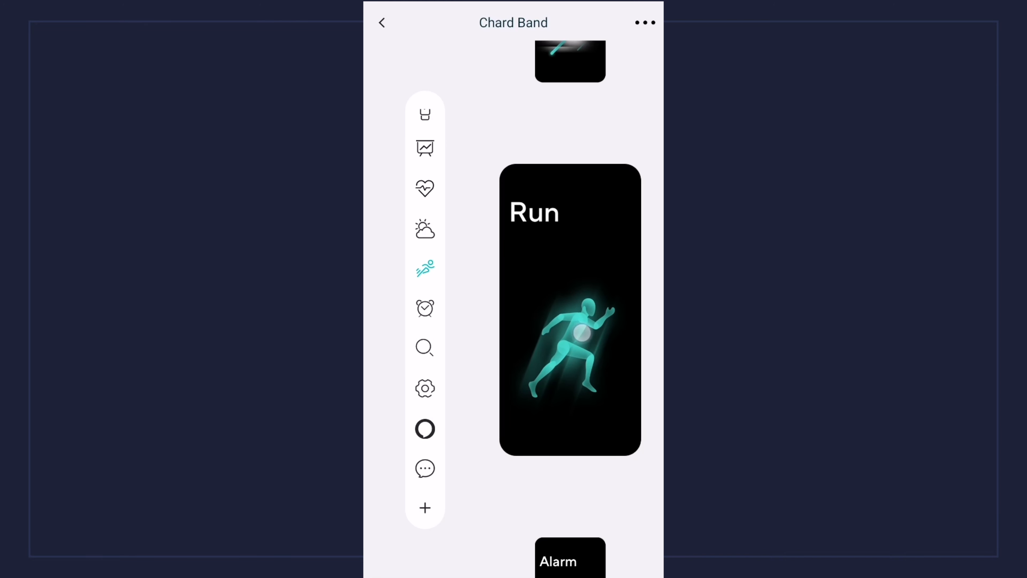
left_click(569, 309)
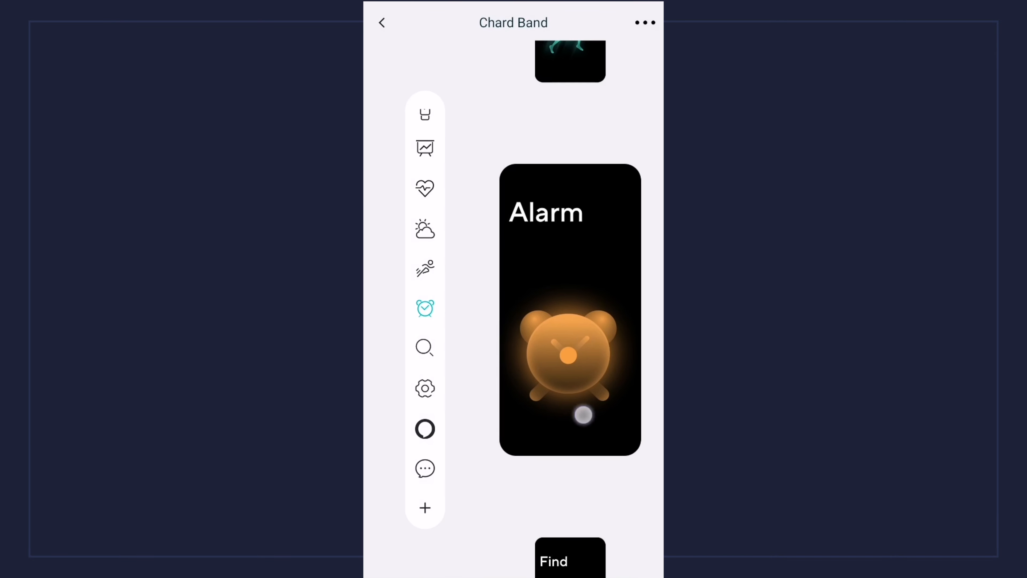
left_click(570, 560)
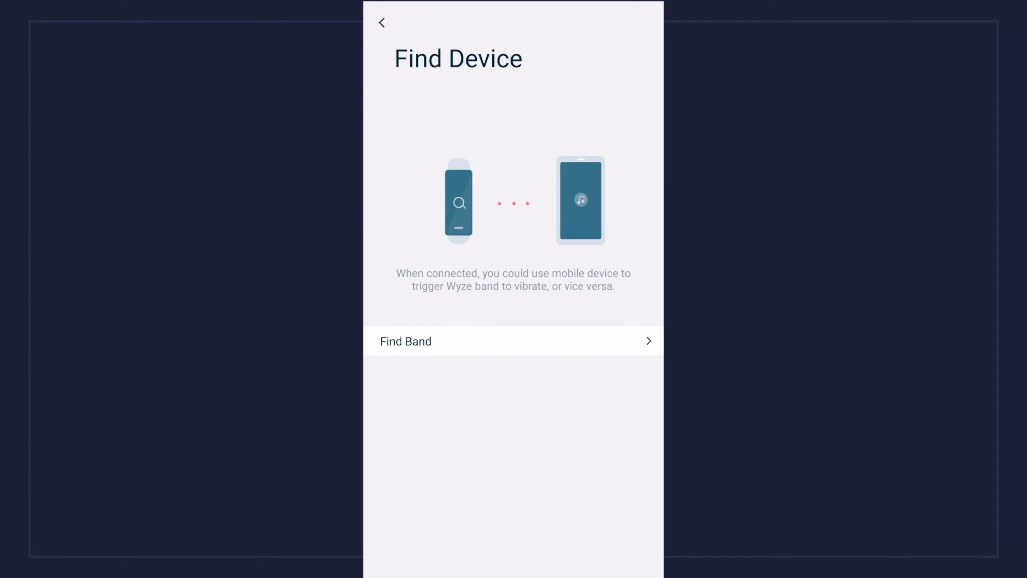
Leave Find Device and reach the Lock Screen page with Lock Screen mode on
left_click(380, 23)
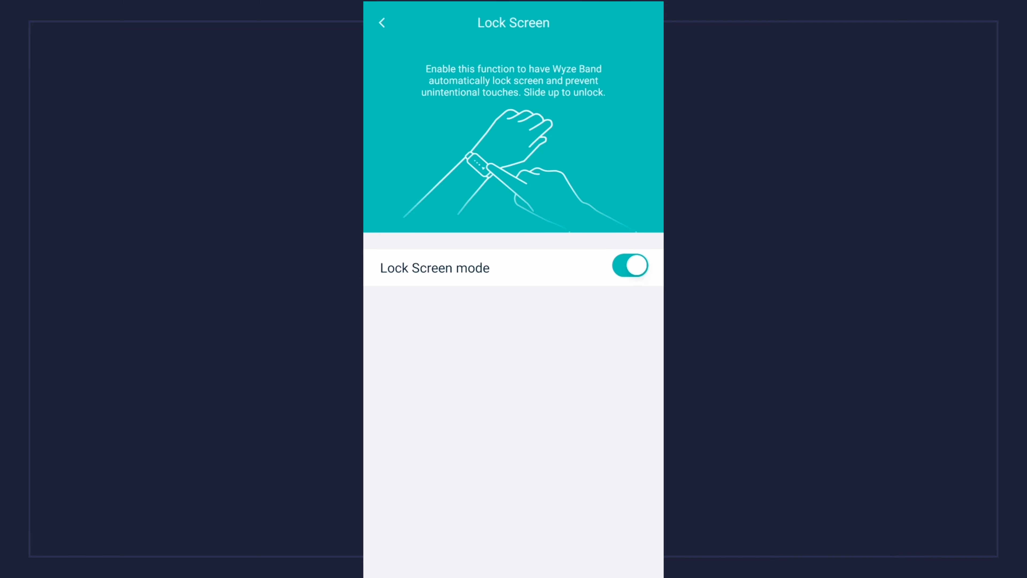
Review Sedentary reminder and Daily Goal settings, then return to the band's tile overview
left_click(382, 22)
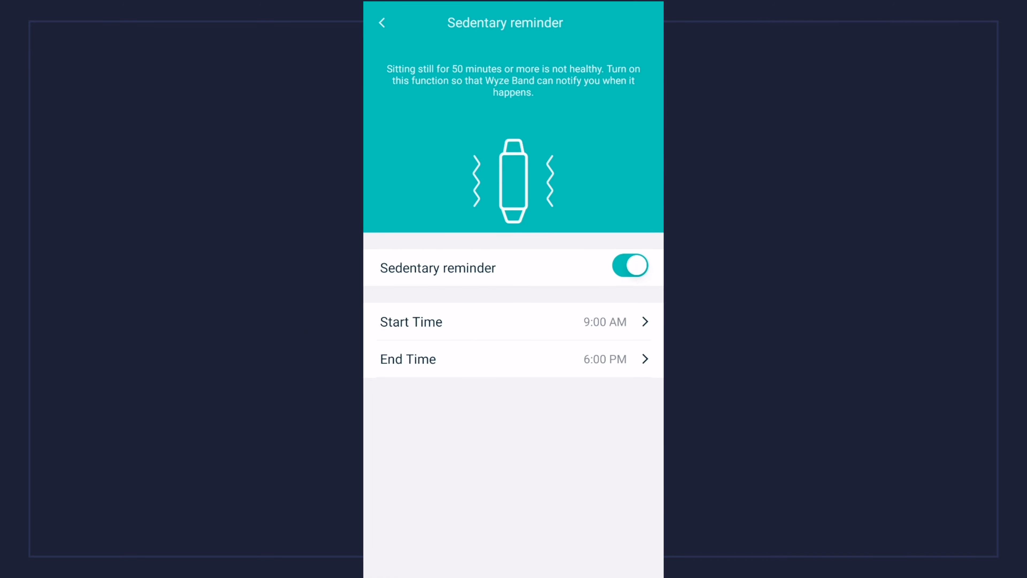
left_click(382, 22)
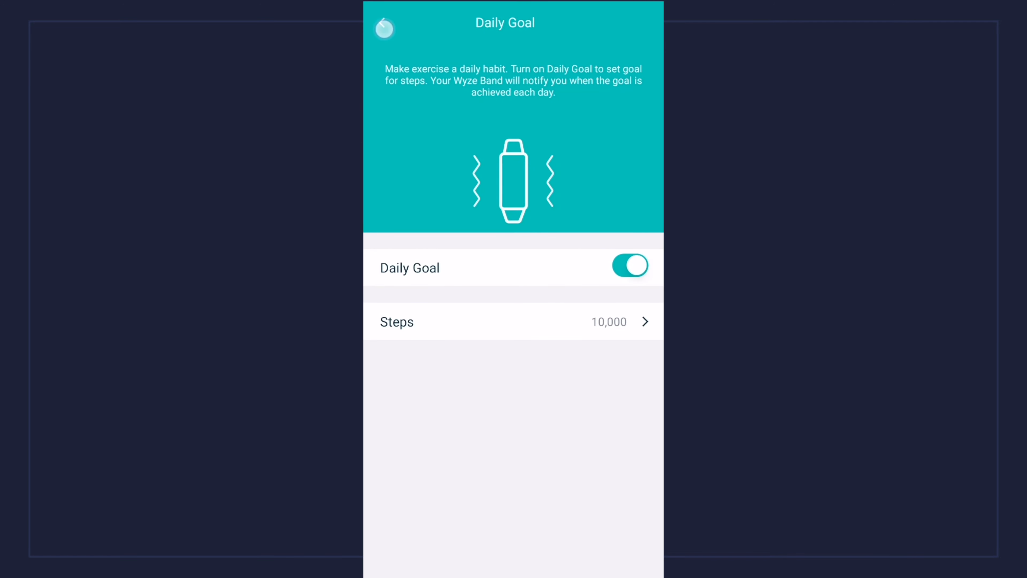
left_click(384, 28)
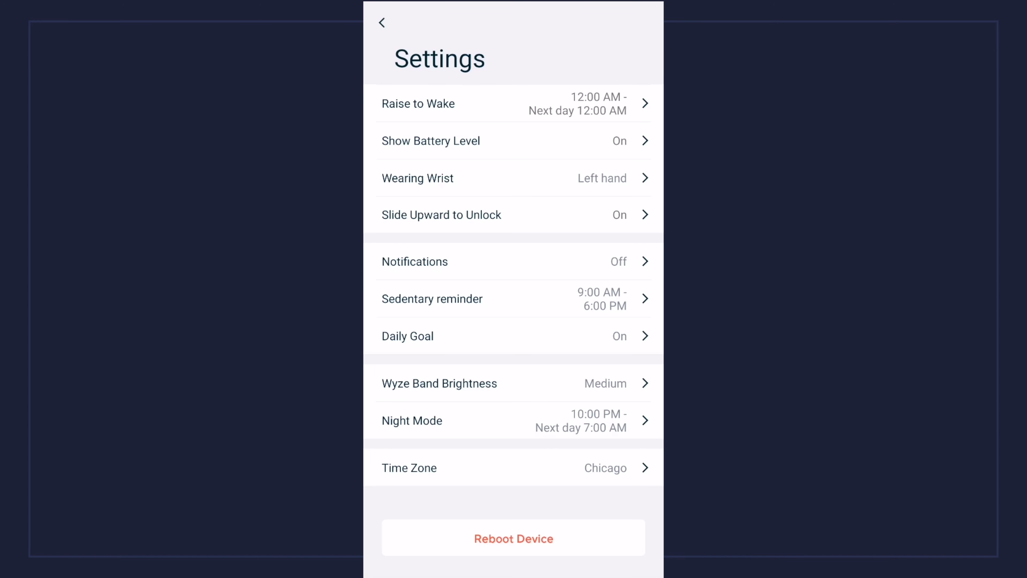
left_click(382, 23)
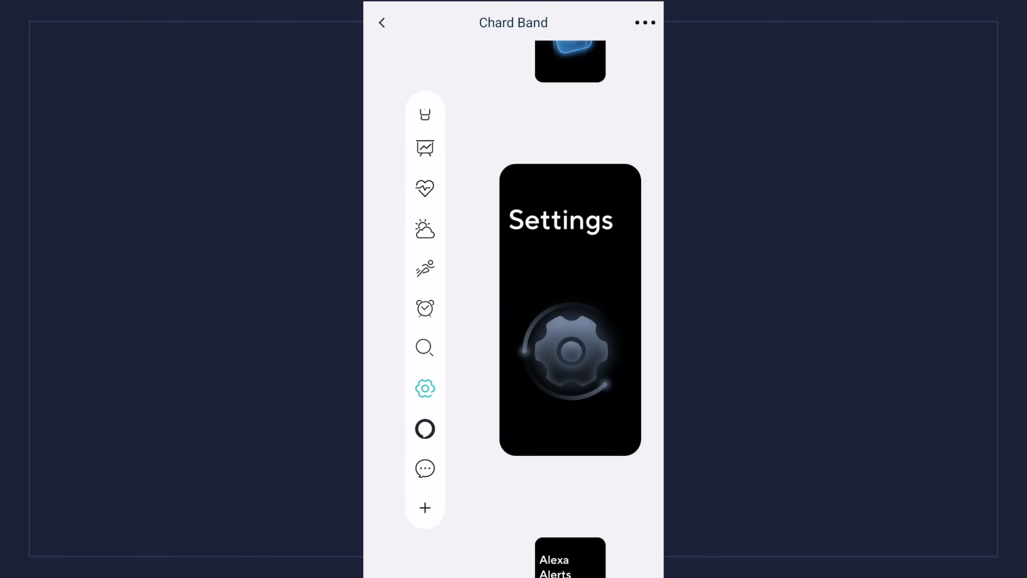
Move past the Alexa Alerts tile to the Notifications tile in the sidebar
left_click(424, 428)
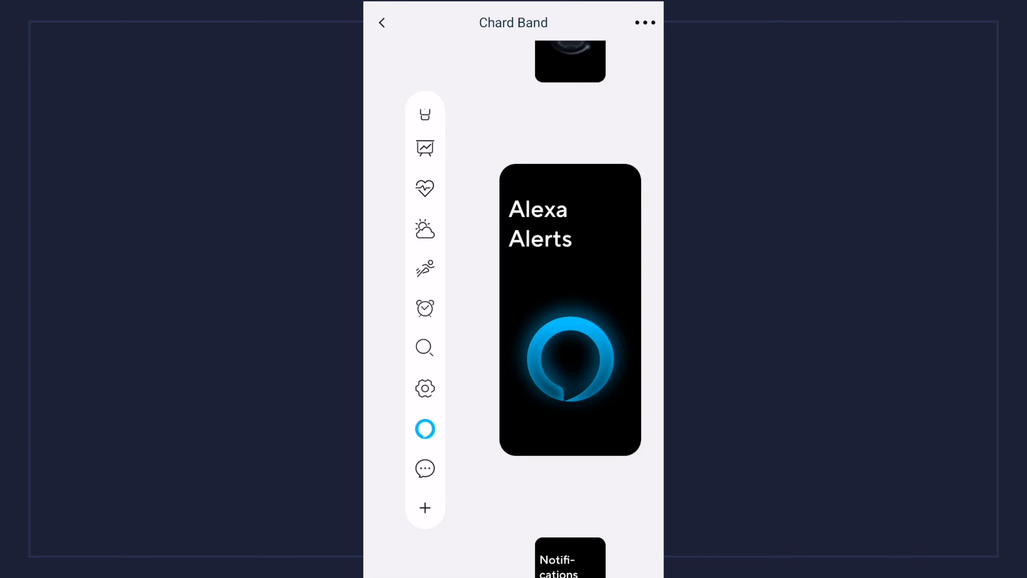
left_click(425, 467)
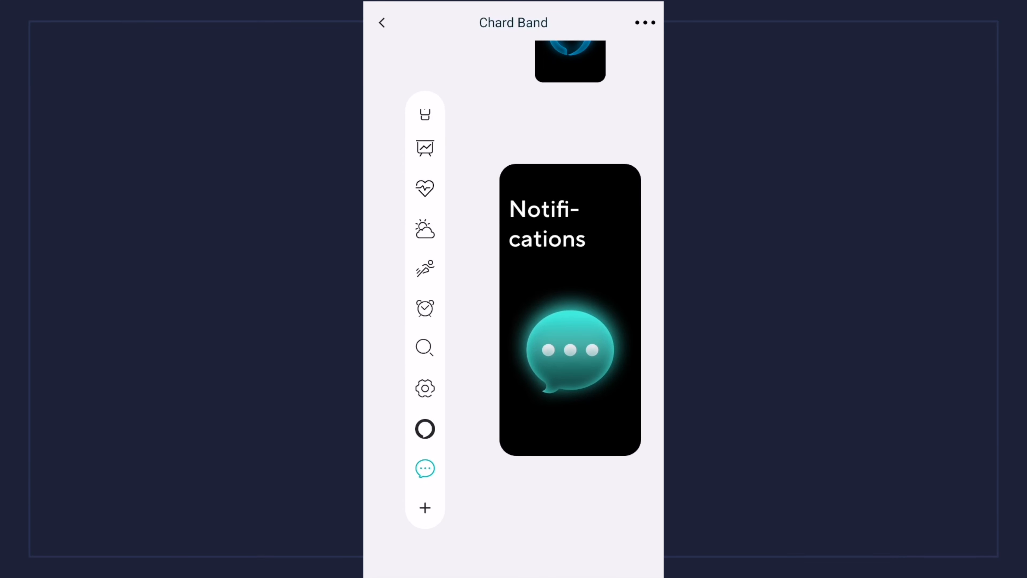